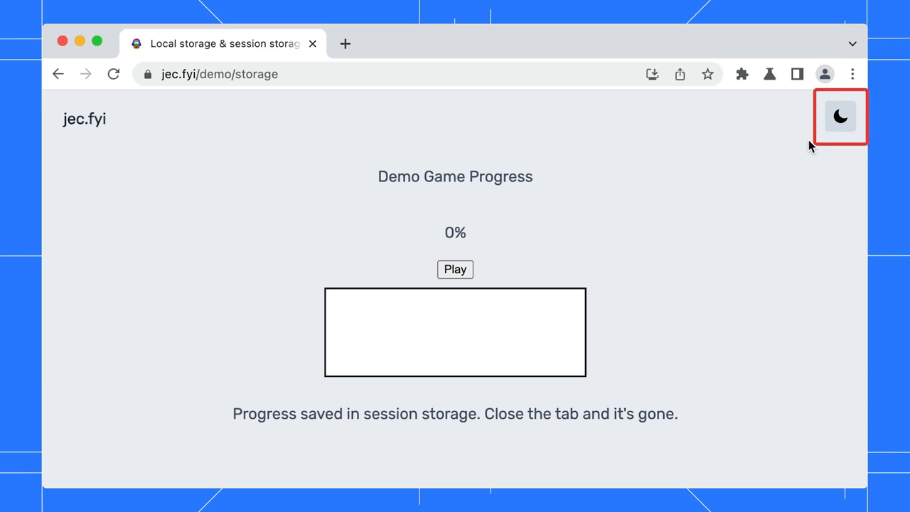
Switch jec.fyi to the dark theme and play once to raise progress to 80%
left_click(840, 116)
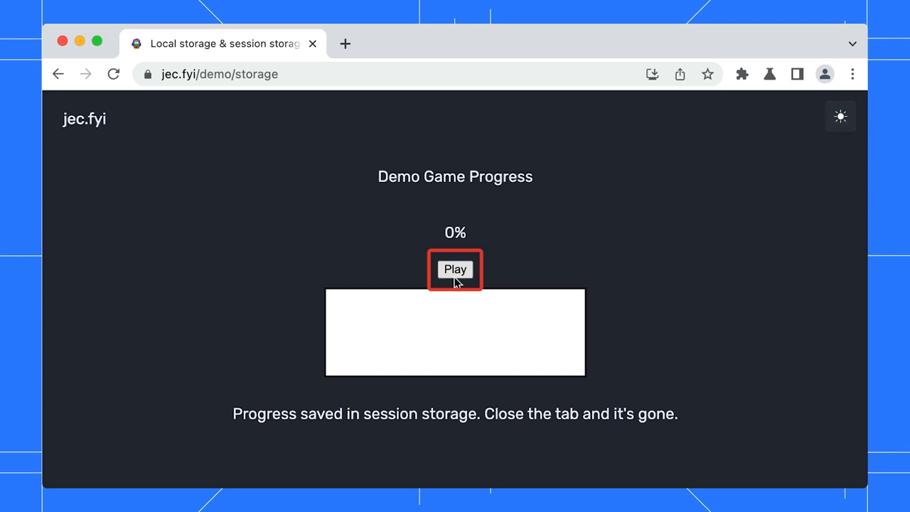
left_click(455, 269)
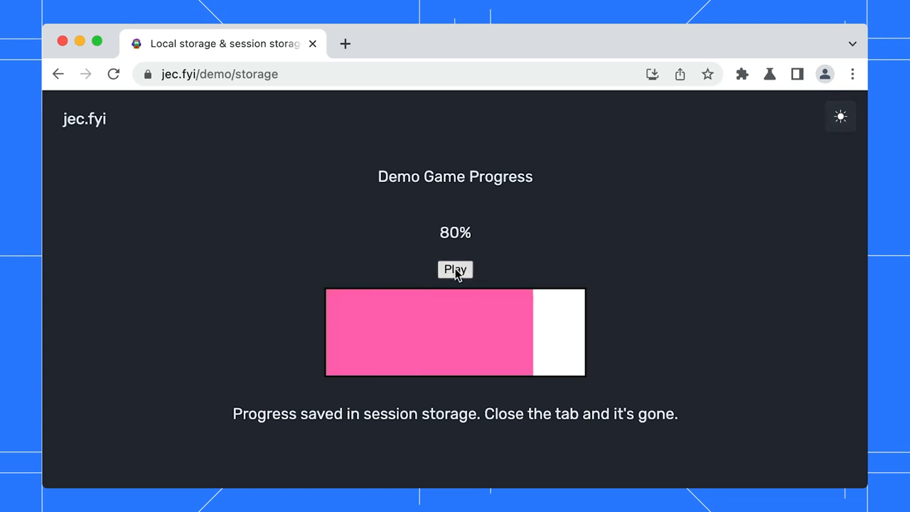
mouse_move(354, 63)
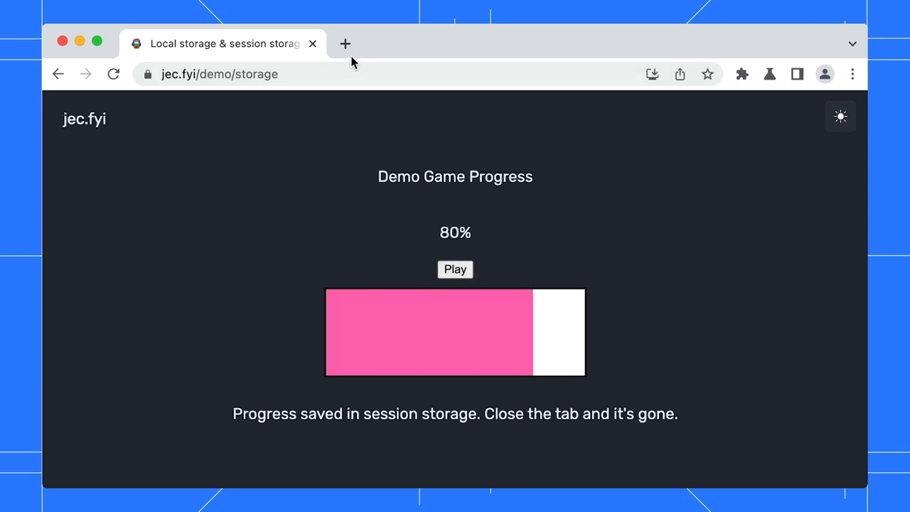
Load jec.fyi/demo/storage in a new second tab, where progress starts at 0%
left_click(345, 44)
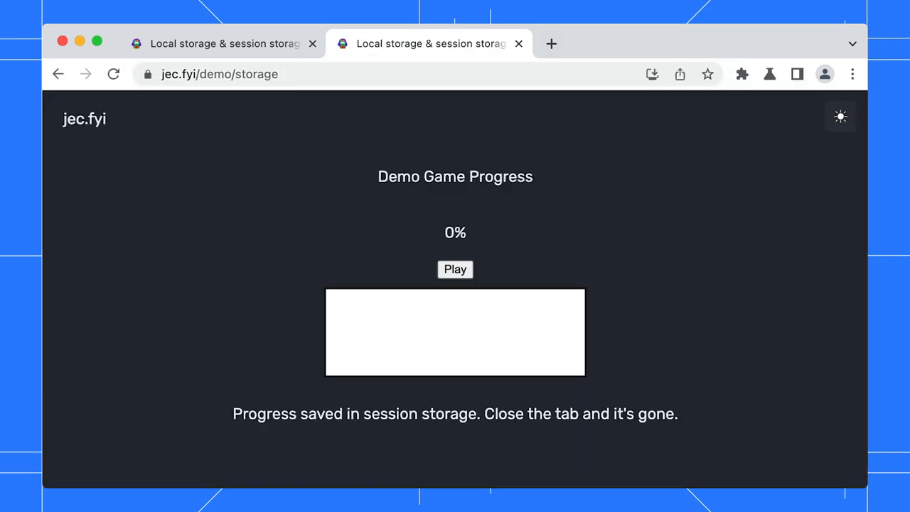
left_click(455, 268)
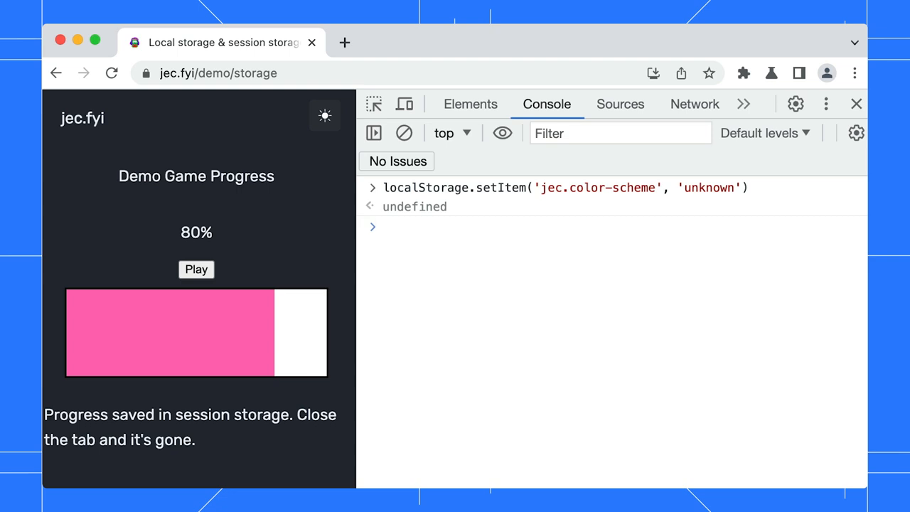
Open the Application panel from the DevTools overflow menu
left_click(742, 103)
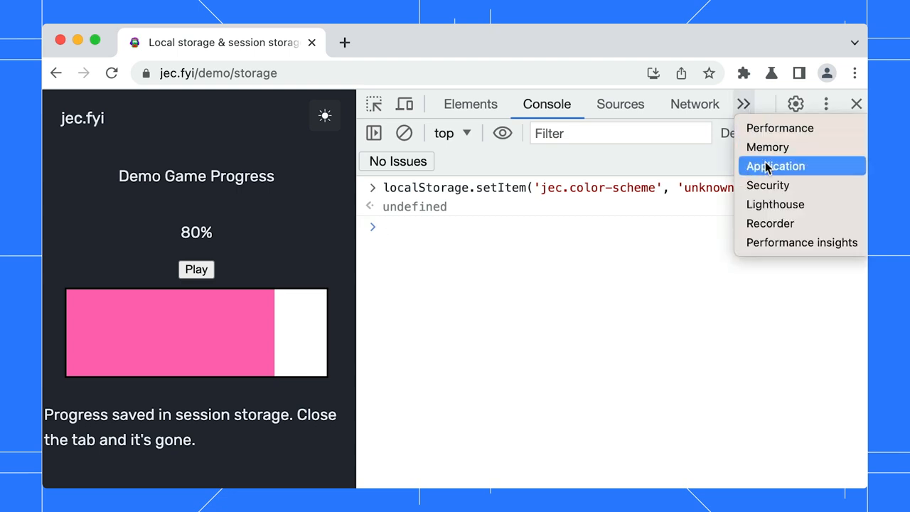
left_click(775, 165)
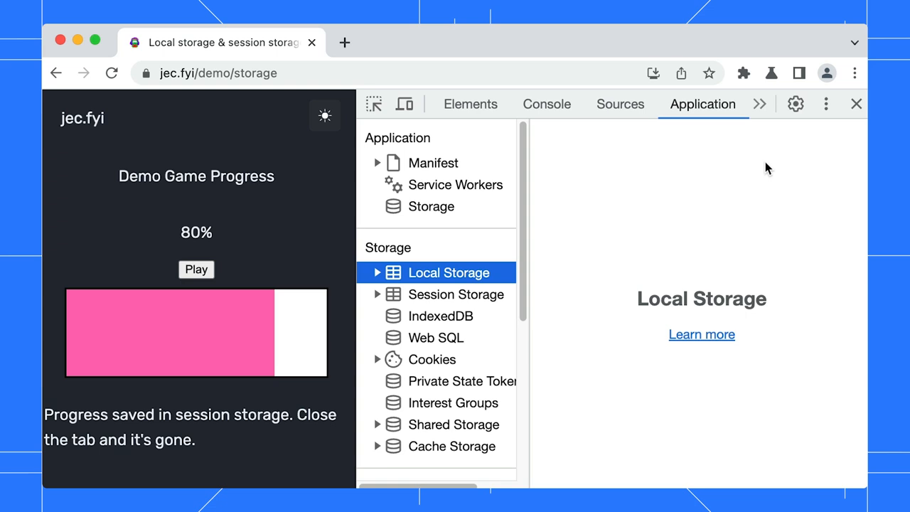
left_click(376, 272)
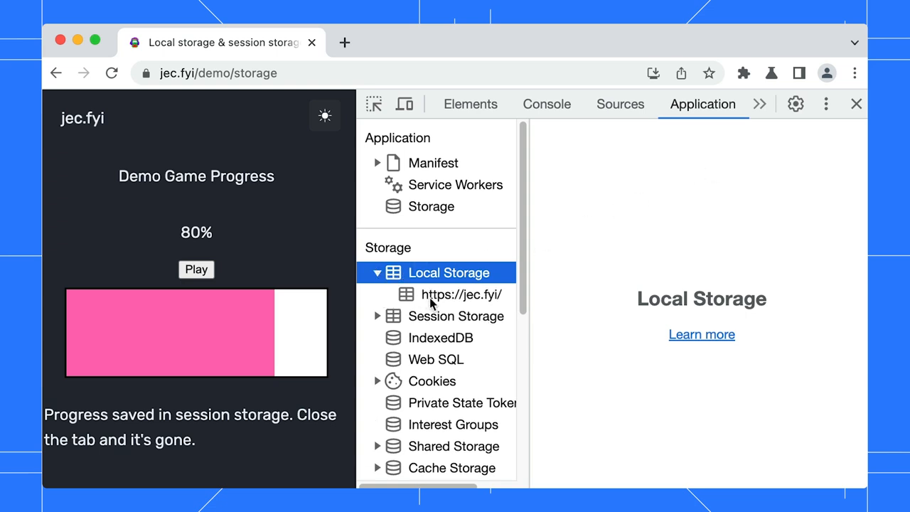
left_click(462, 294)
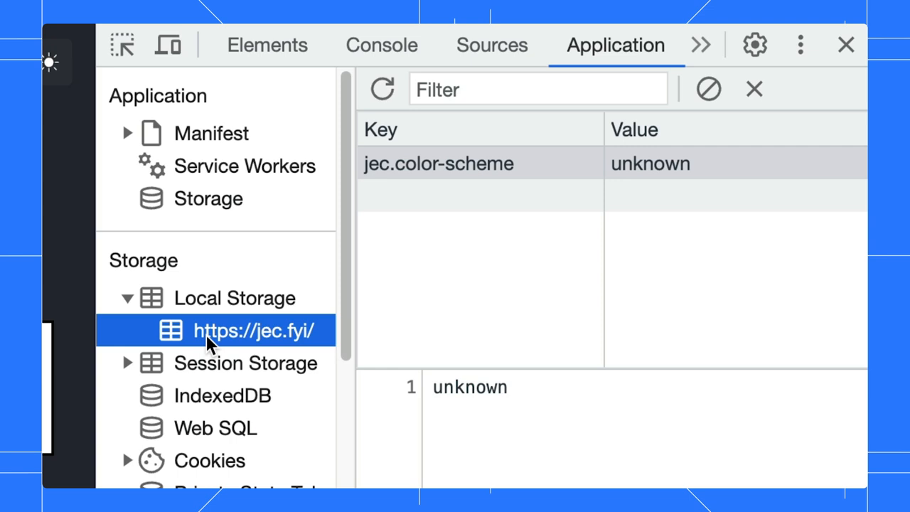
left_click(538, 89)
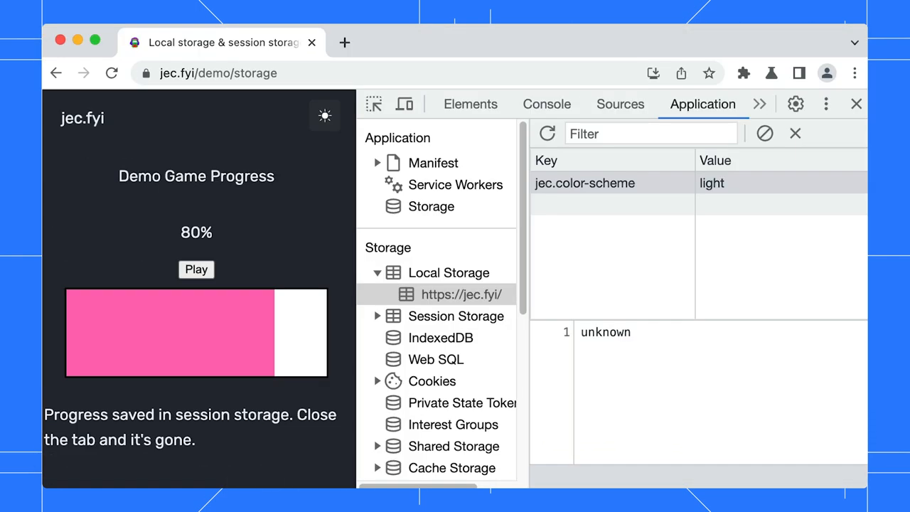
Add local storage key test-value = 2 and read it back with localStorage.getItem('test-value')
left_click(324, 116)
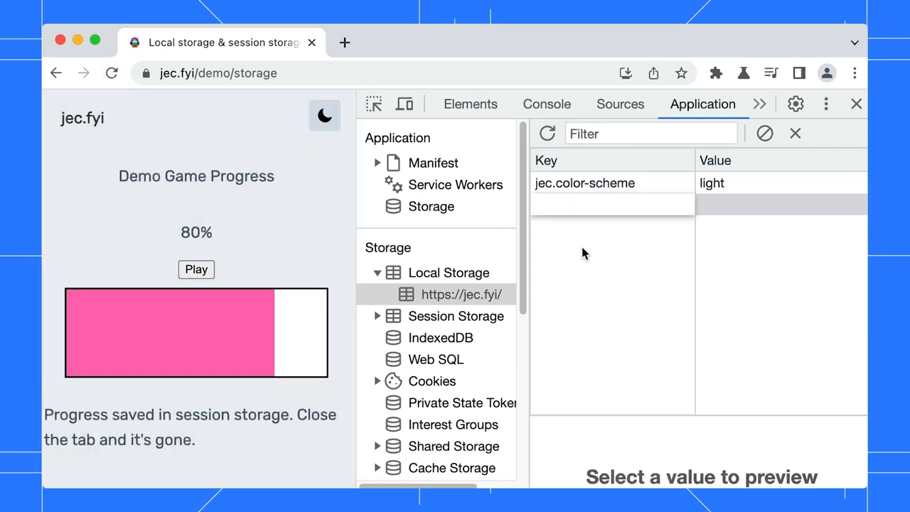
type("test-value")
left_click(781, 204)
type("2")
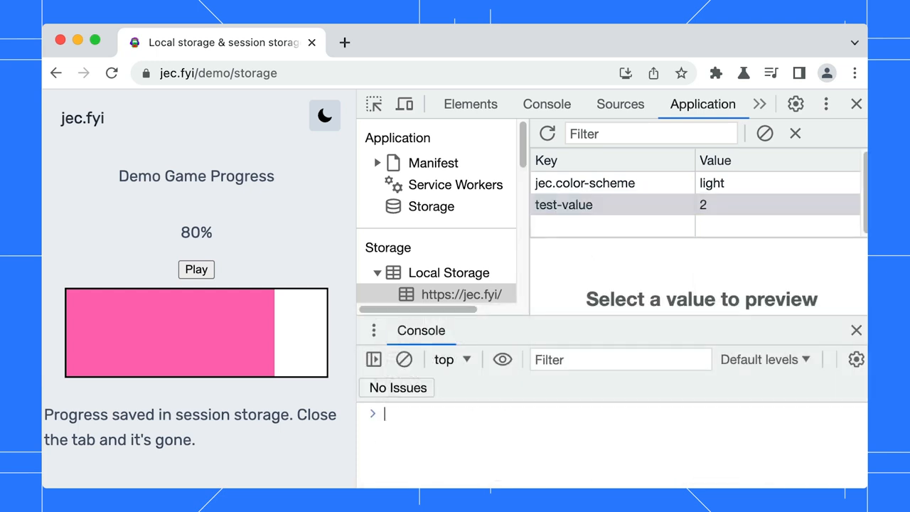
type("localStorage.getItem('test-value')")
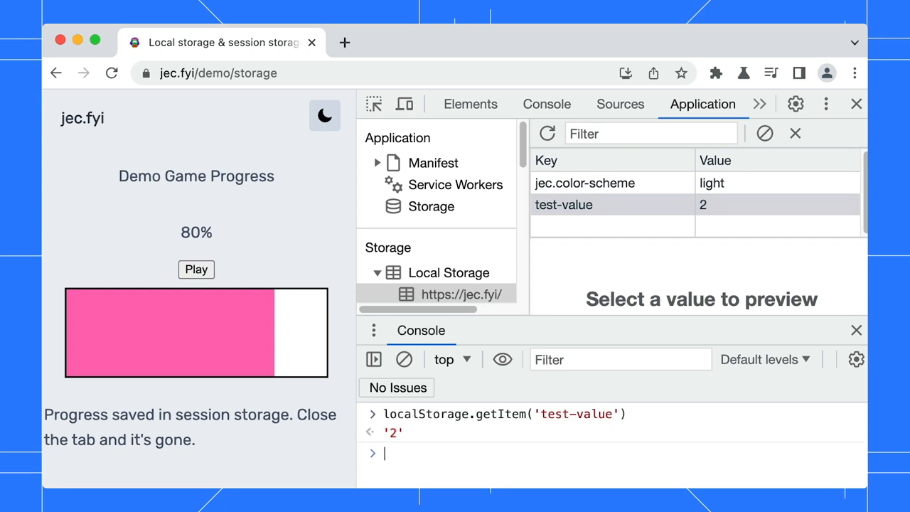
mouse_move(679, 219)
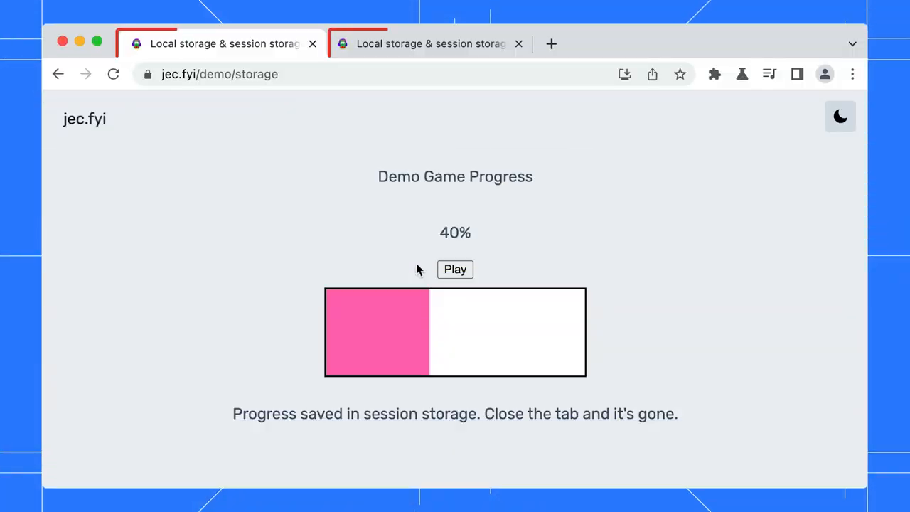
Raise the first tab to 60%, check the second tab's 20%, then return
left_click(429, 44)
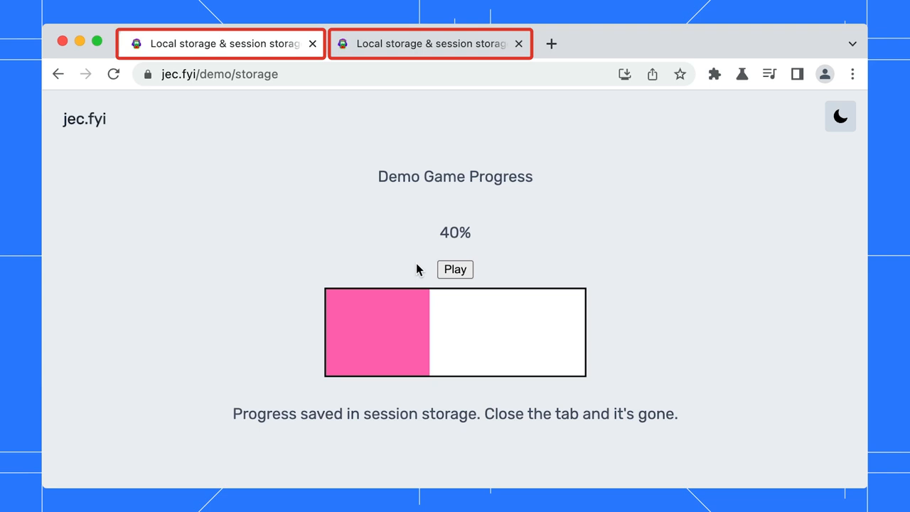
left_click(455, 270)
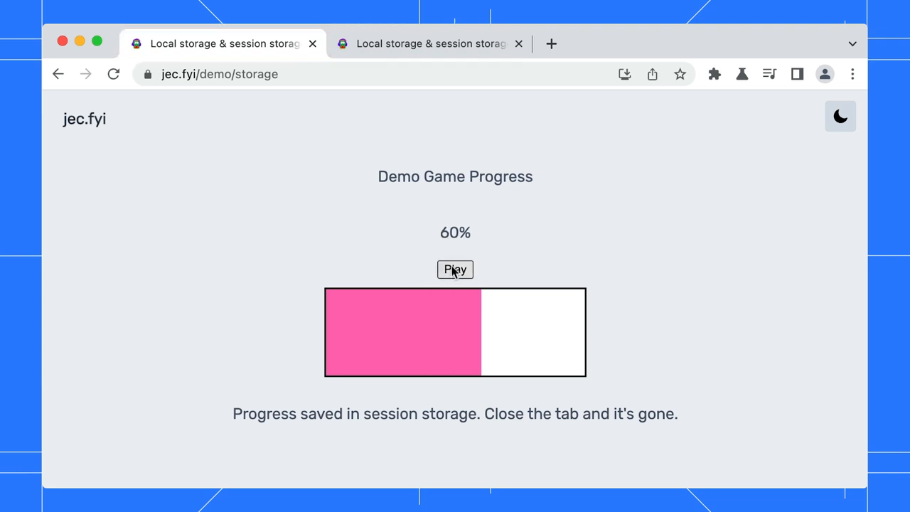
left_click(430, 43)
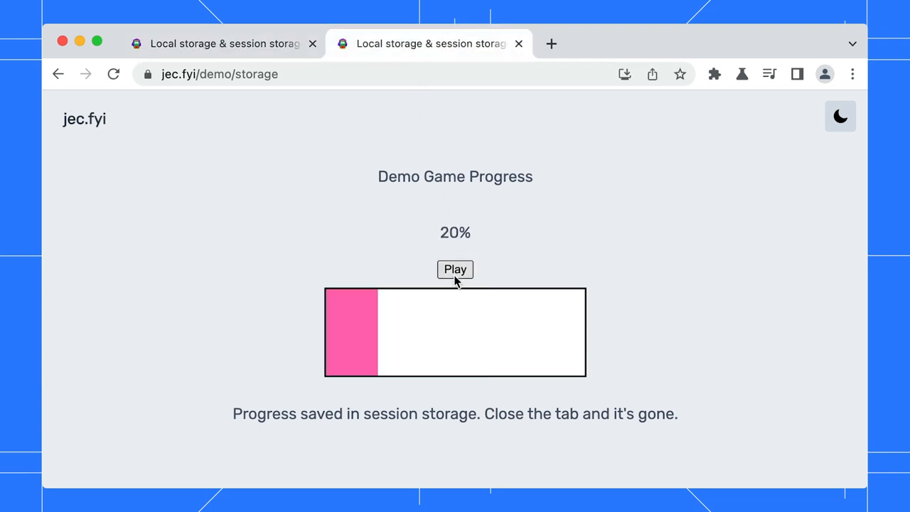
left_click(455, 268)
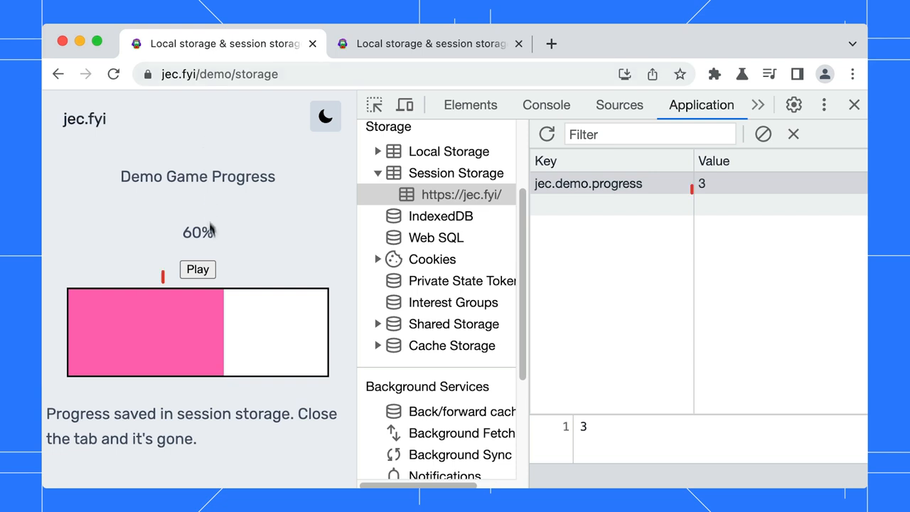
Play twice to reach 100%, then refresh session storage showing jec.demo.progress as 5
left_click(198, 269)
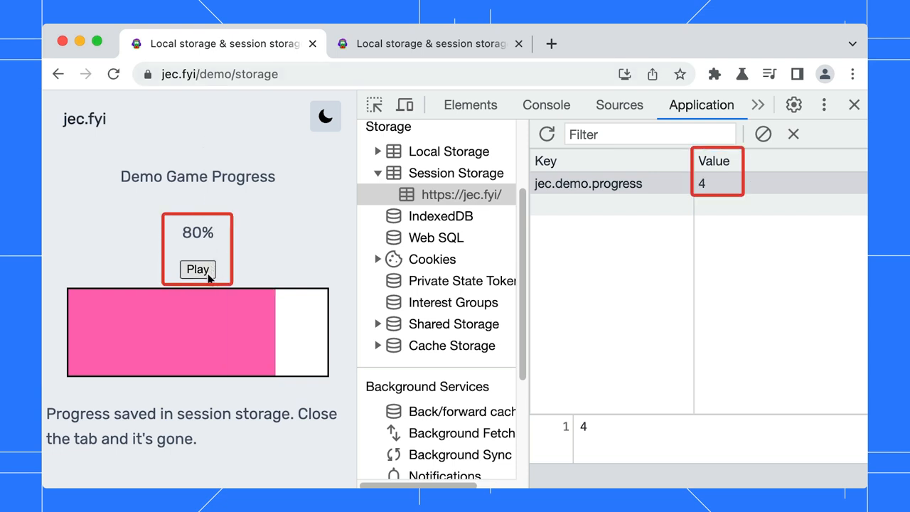
left_click(197, 269)
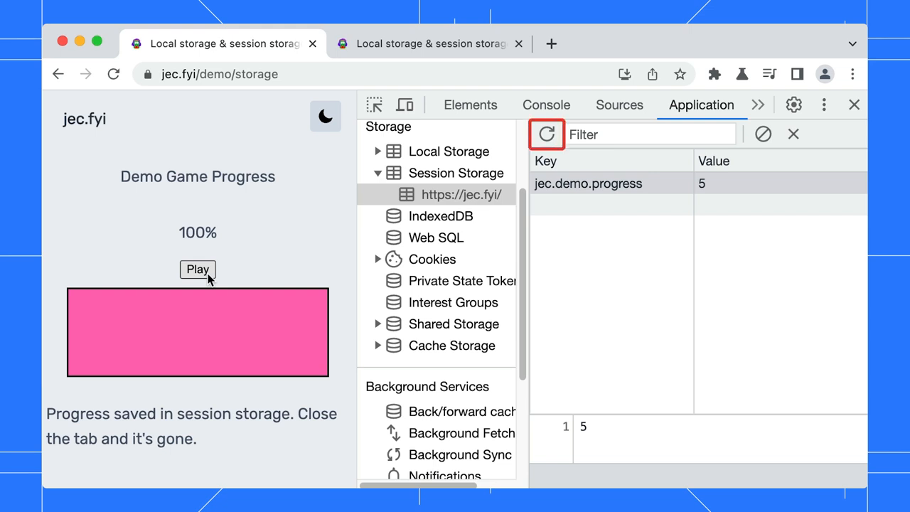
left_click(546, 133)
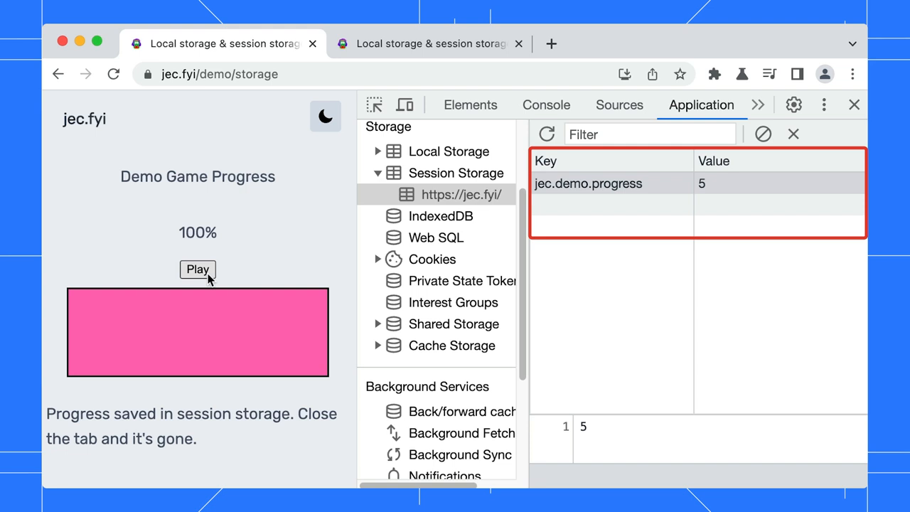